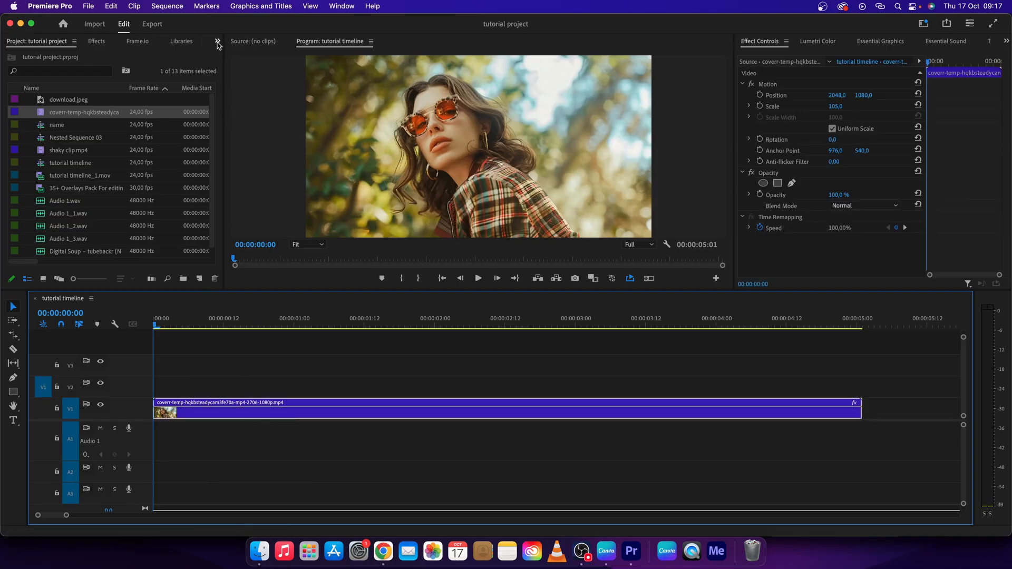
Switch the Project panel group over to the Effects panel.
click(217, 43)
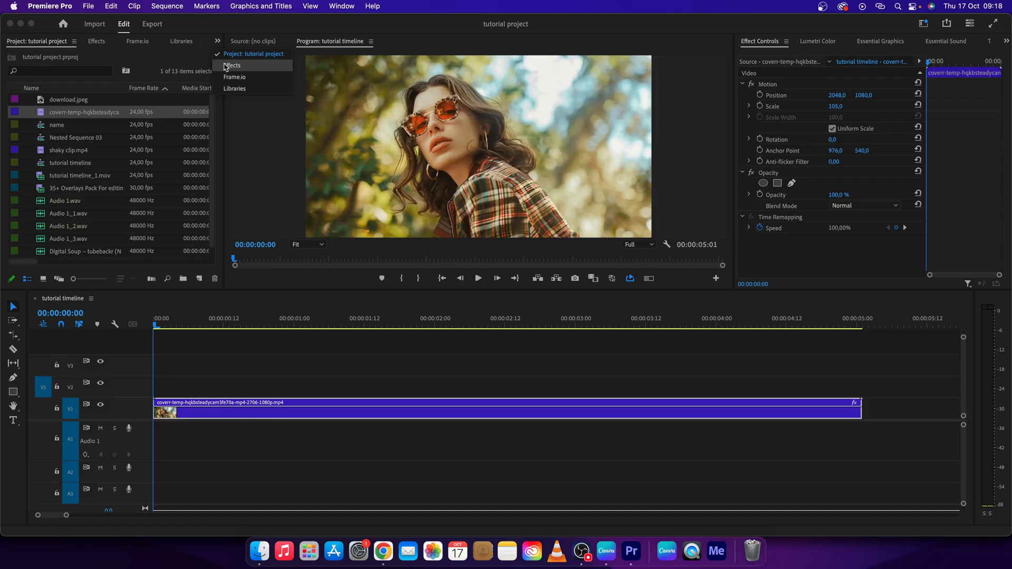
click(232, 66)
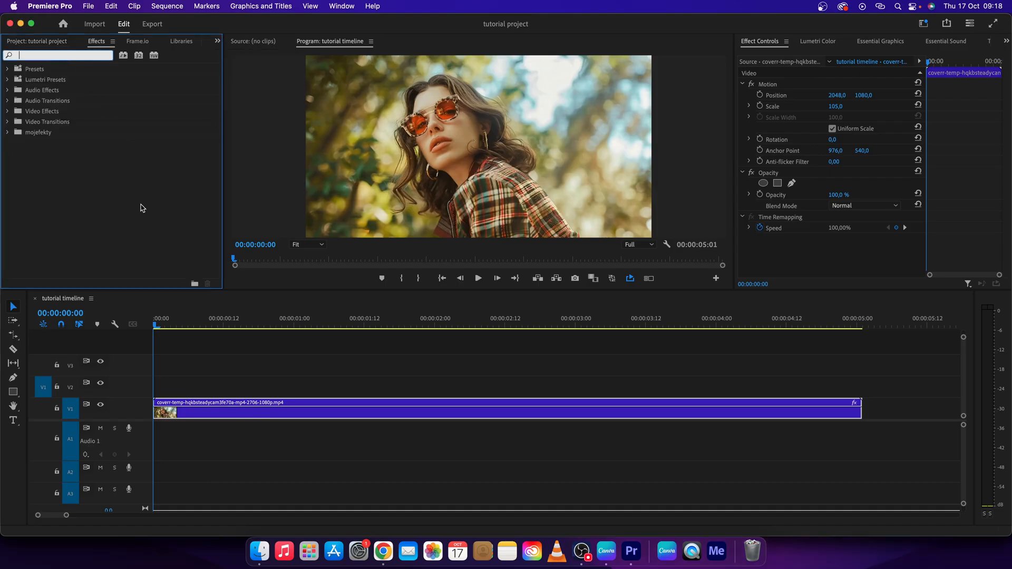
Search the effects for 'whit' and select the Dip to White dissolve transition.
text(white)
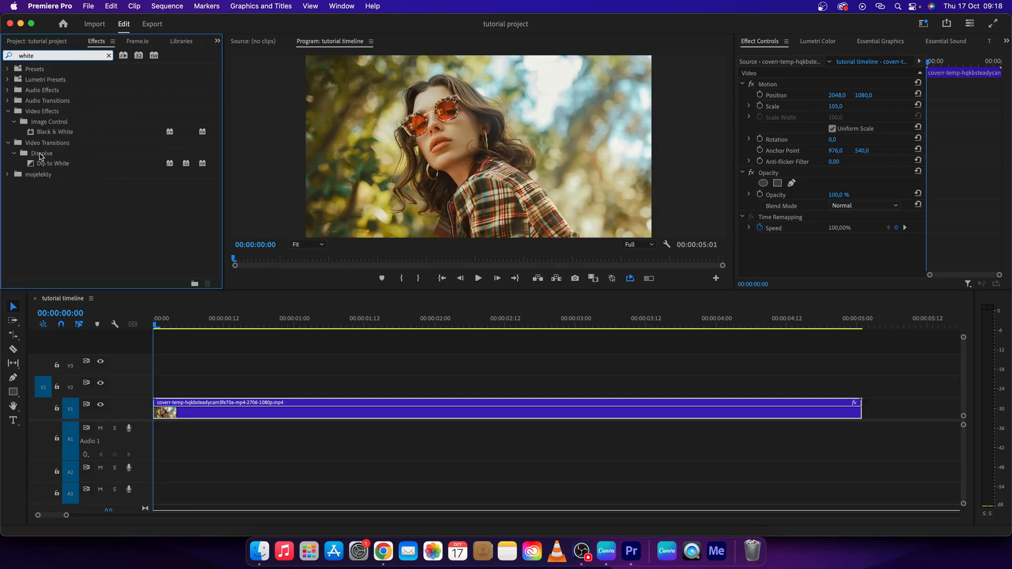
click(53, 163)
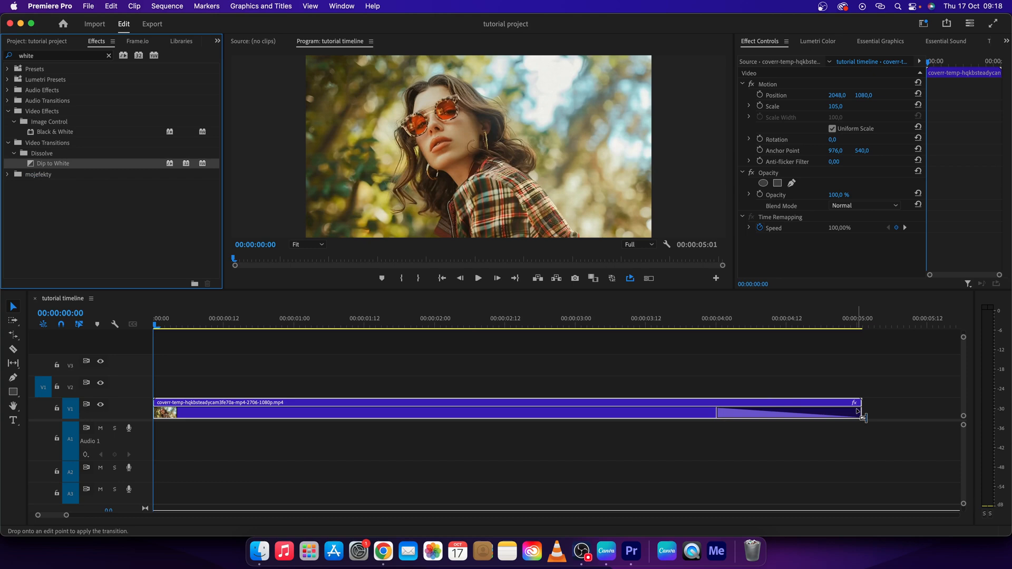
Apply Dip to White to the end edit point of the clip on V1.
drag(53, 164, 787, 412)
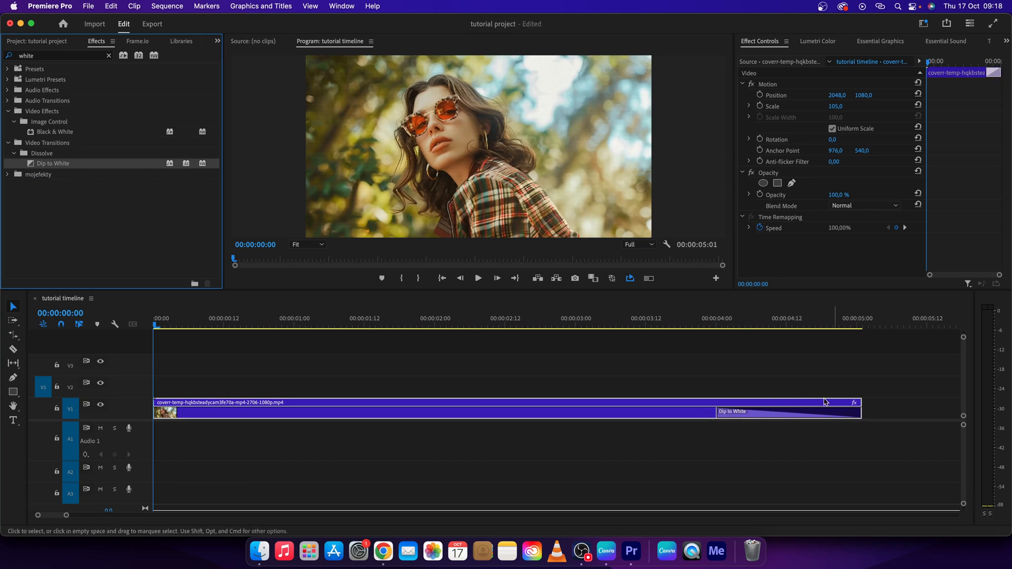
mouse_move(716, 357)
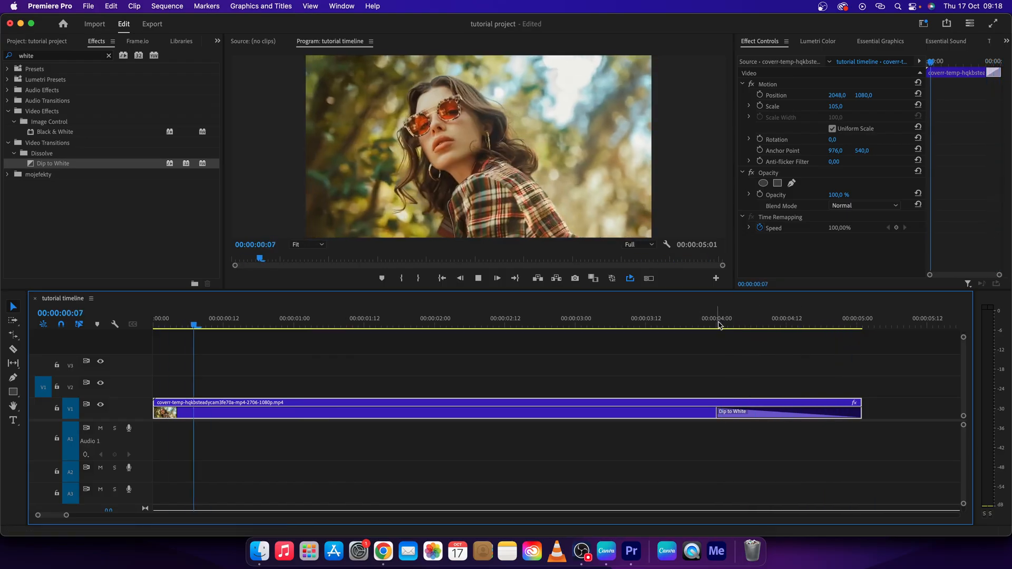
Move the clip with its Dip to White ending from V1 up to V2.
click(746, 318)
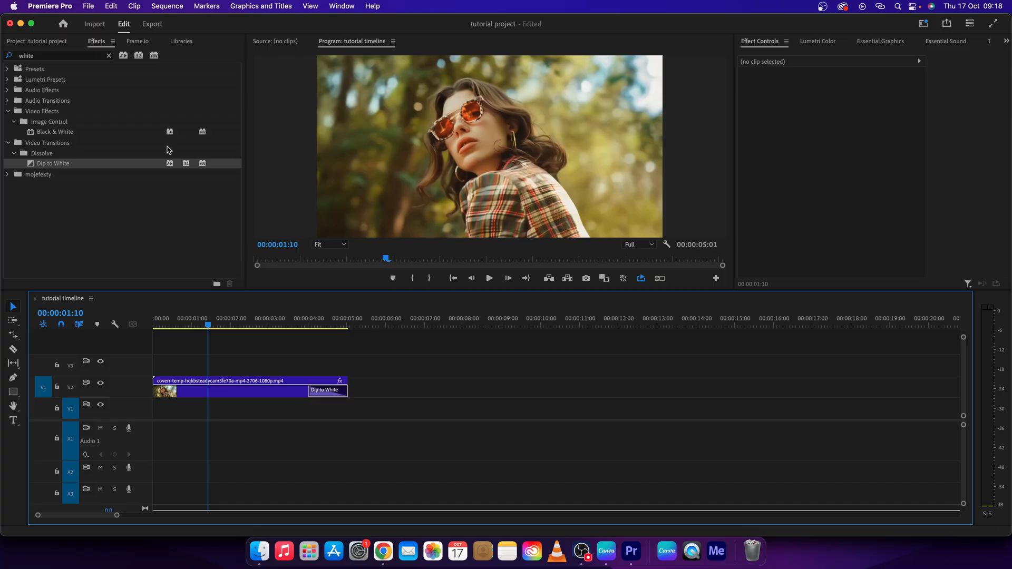
Create a new Color Matte in pure white (FFFFFF) named 'white' in the project.
click(37, 41)
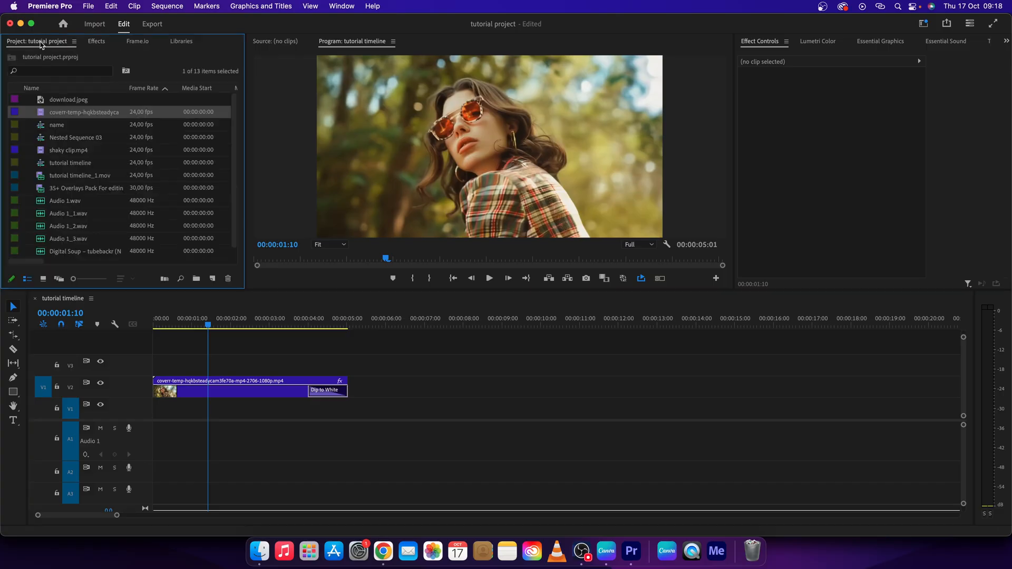
mouse_move(213, 278)
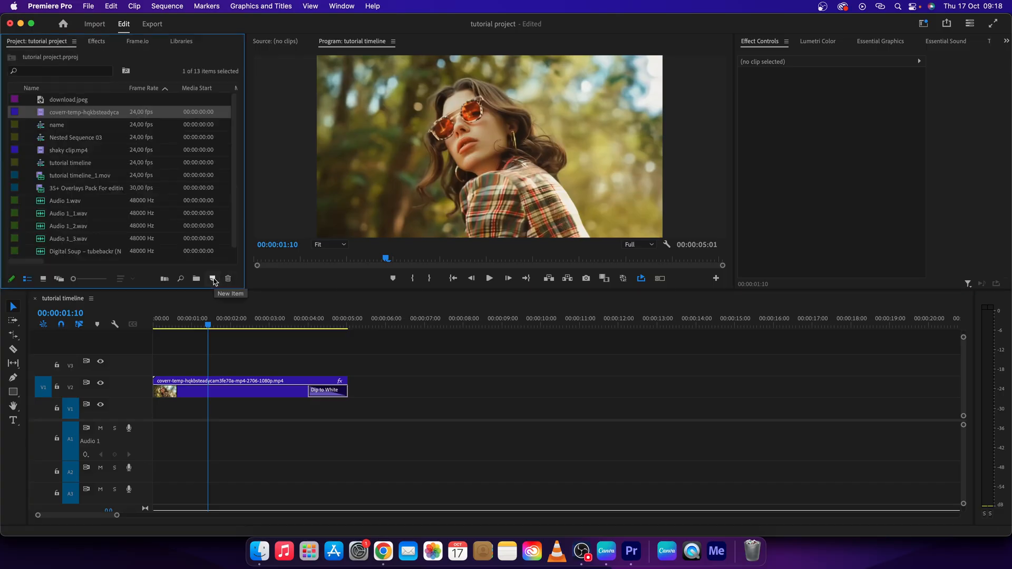
click(212, 279)
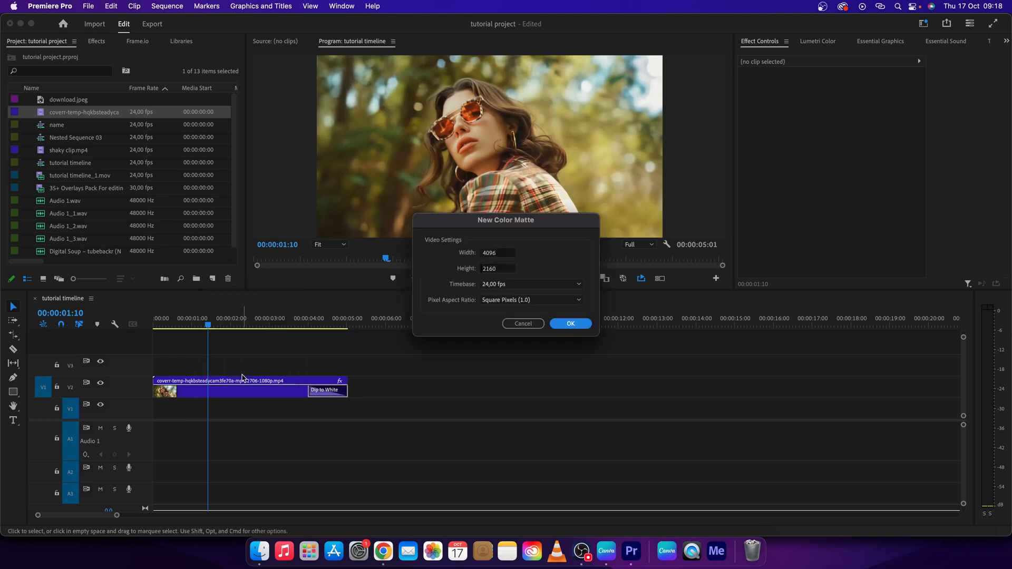
click(570, 323)
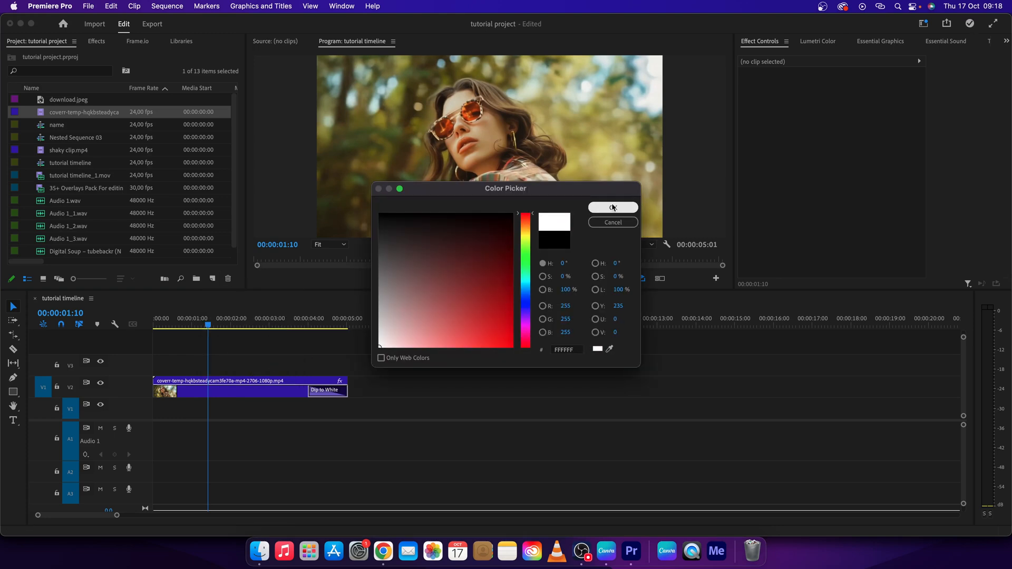
click(612, 208)
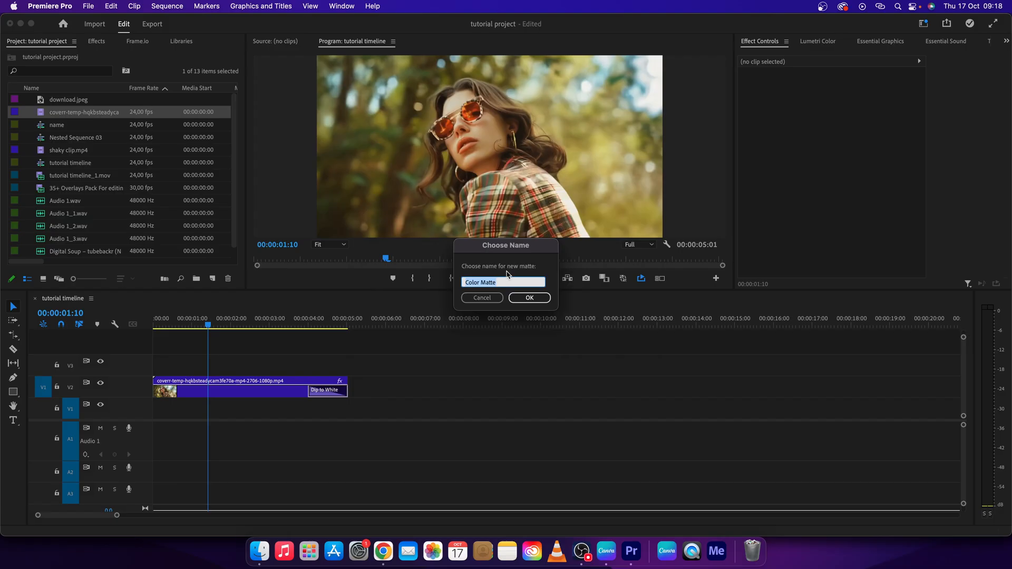
click(528, 298)
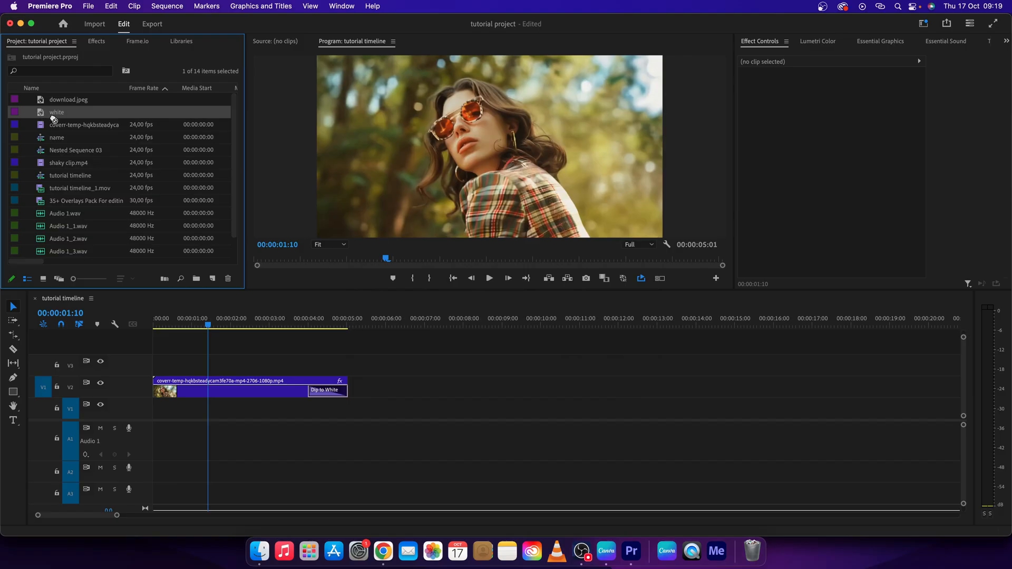
Place the 'white' matte on V1 under the transition and preview the fade to white.
drag(56, 113, 413, 409)
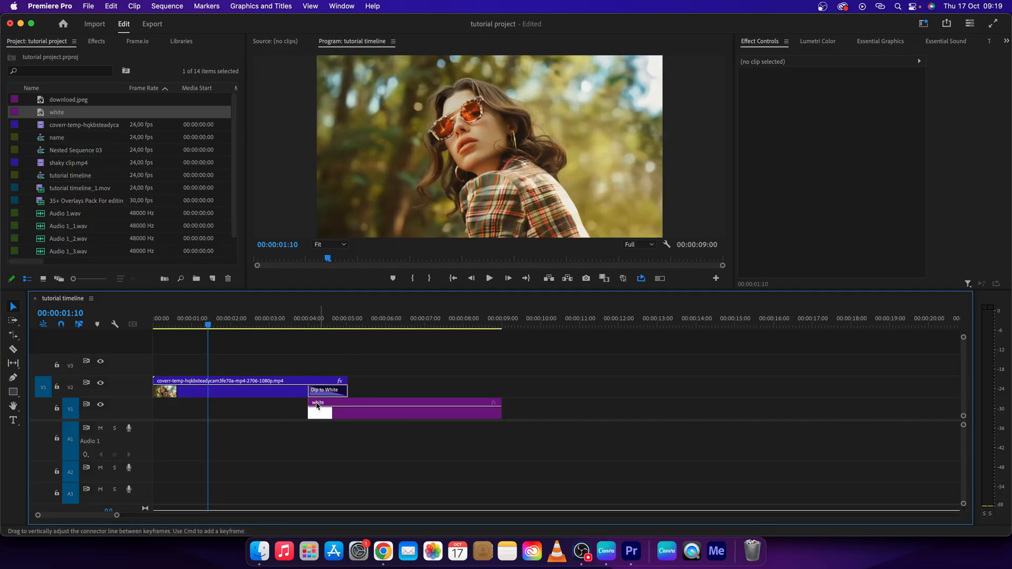
click(285, 322)
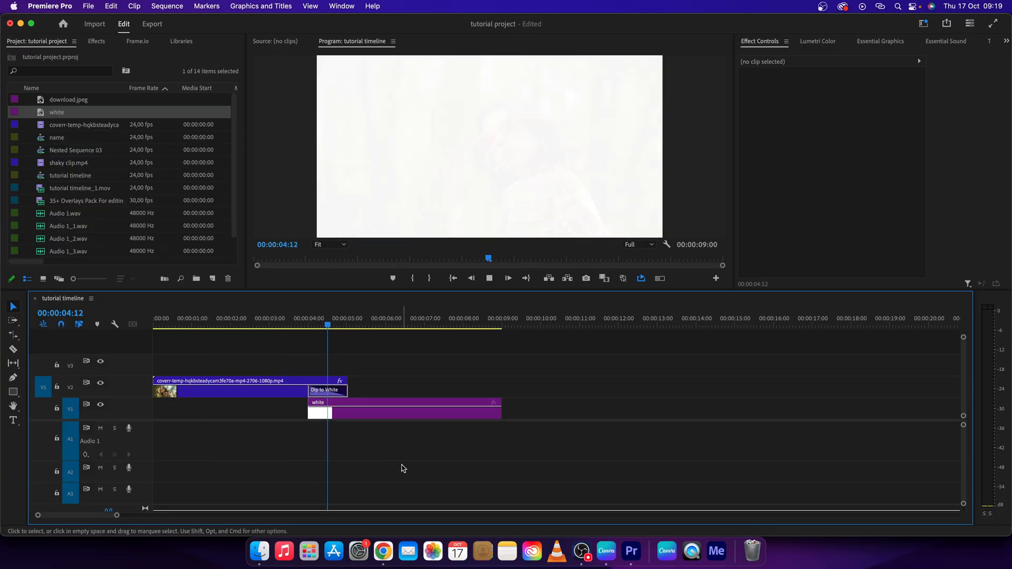
click(405, 325)
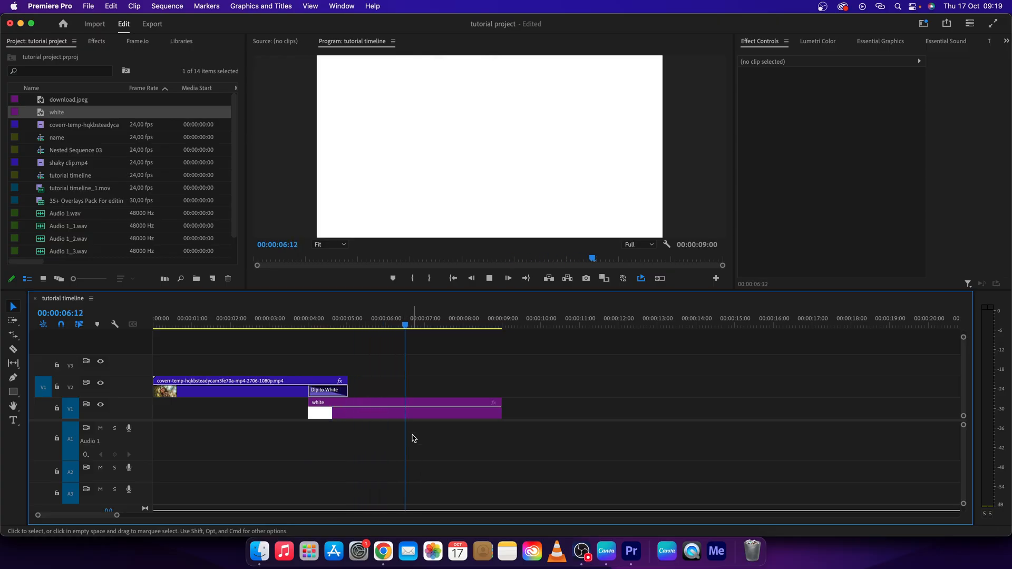